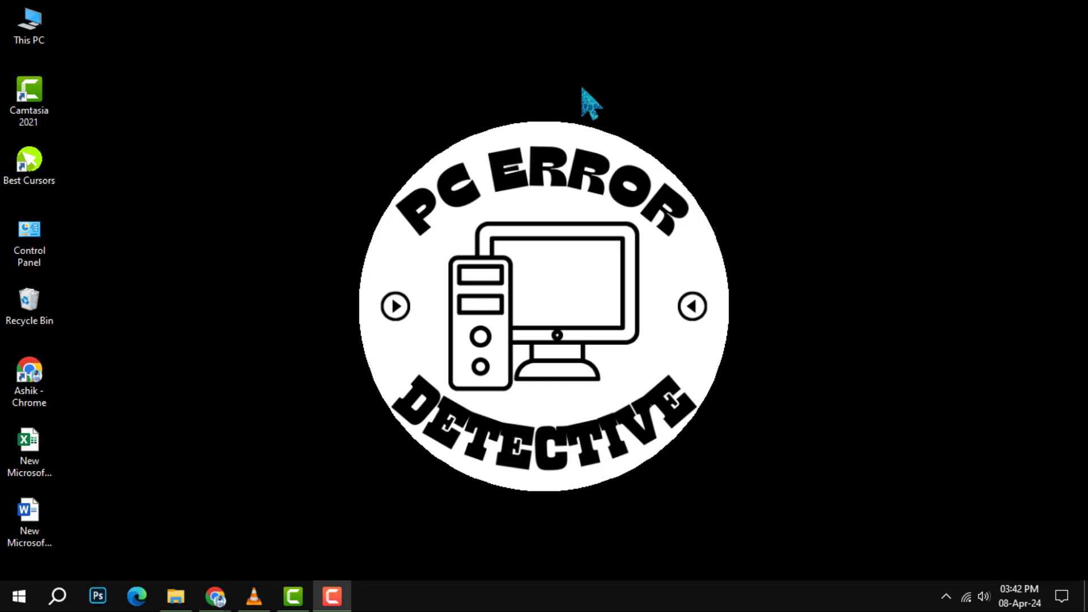
{"action": "mouse_move", "coordinate": [617, 555]}
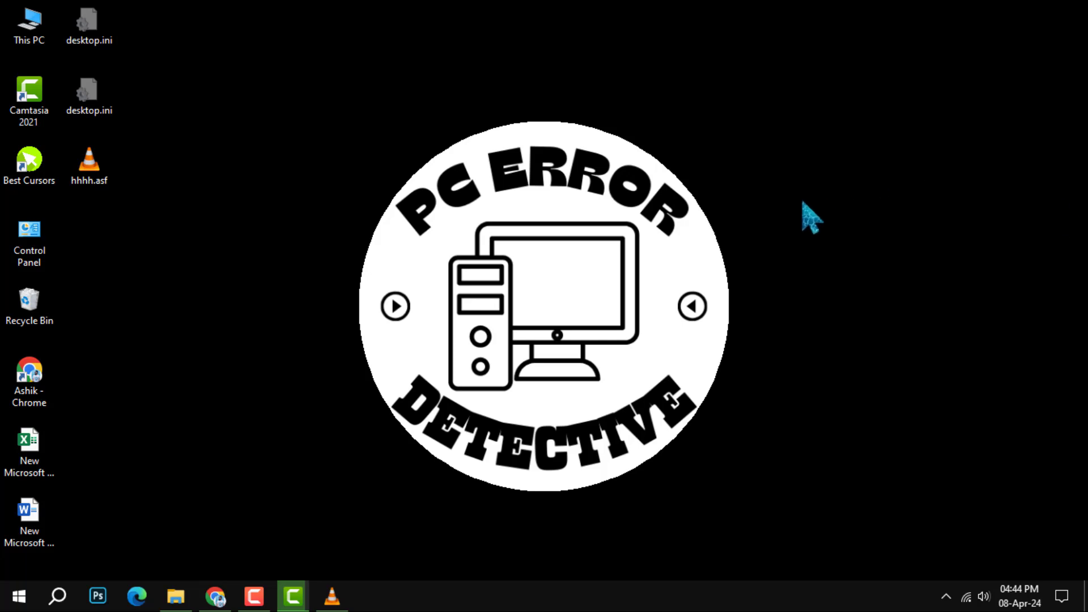
{"action": "mouse_move", "coordinate": [94, 563]}
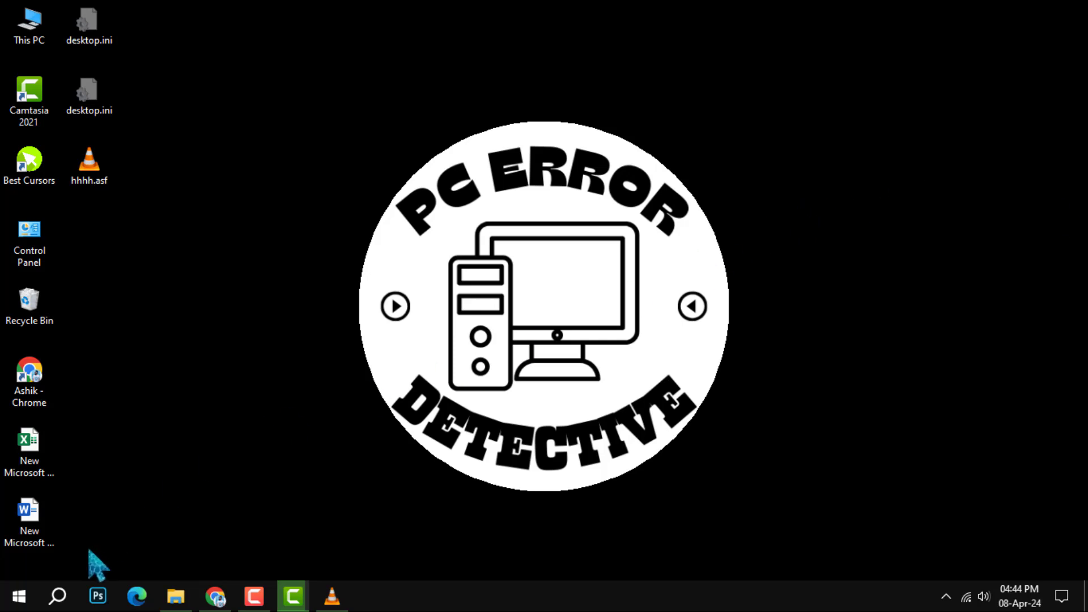
Search Windows for 'dis' and launch Disk Cleanup from the best match.
{"action": "left_click", "coordinate": [58, 596]}
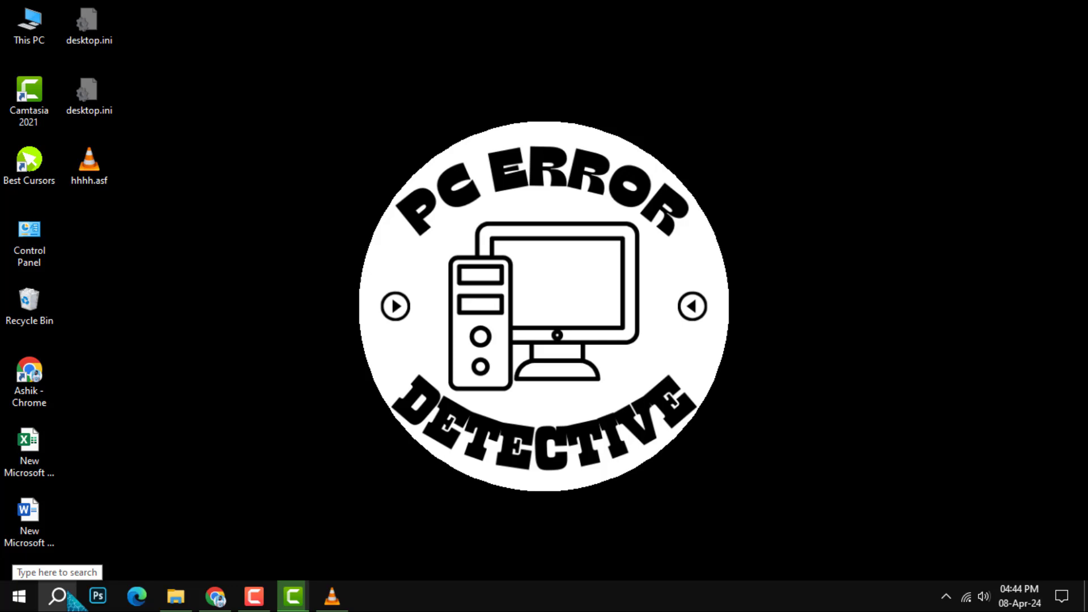
{"action": "type", "text": "disk cleanup"}
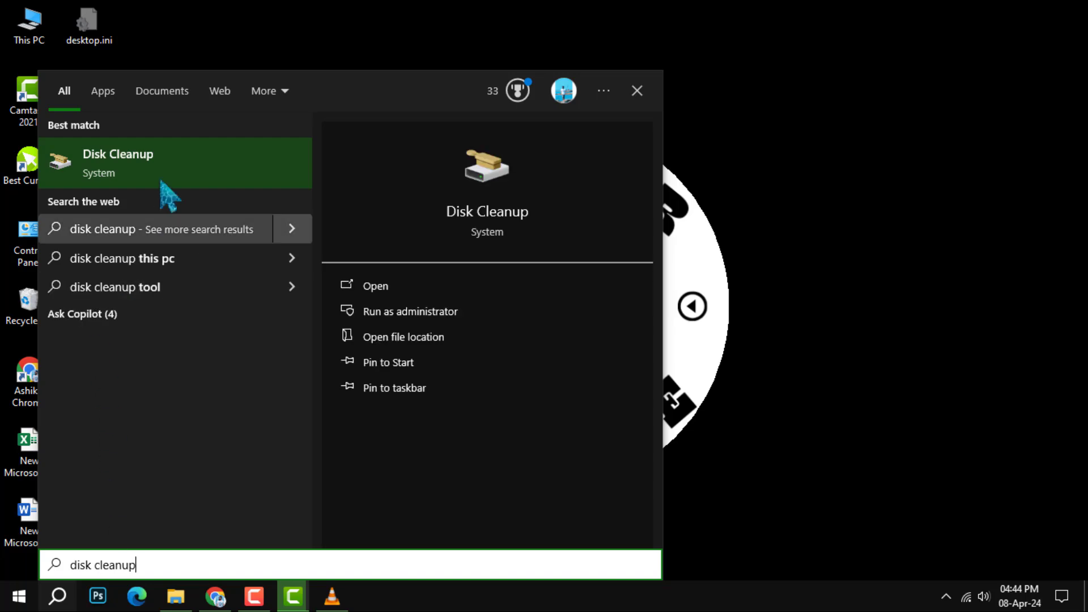
{"action": "left_click", "coordinate": [376, 286]}
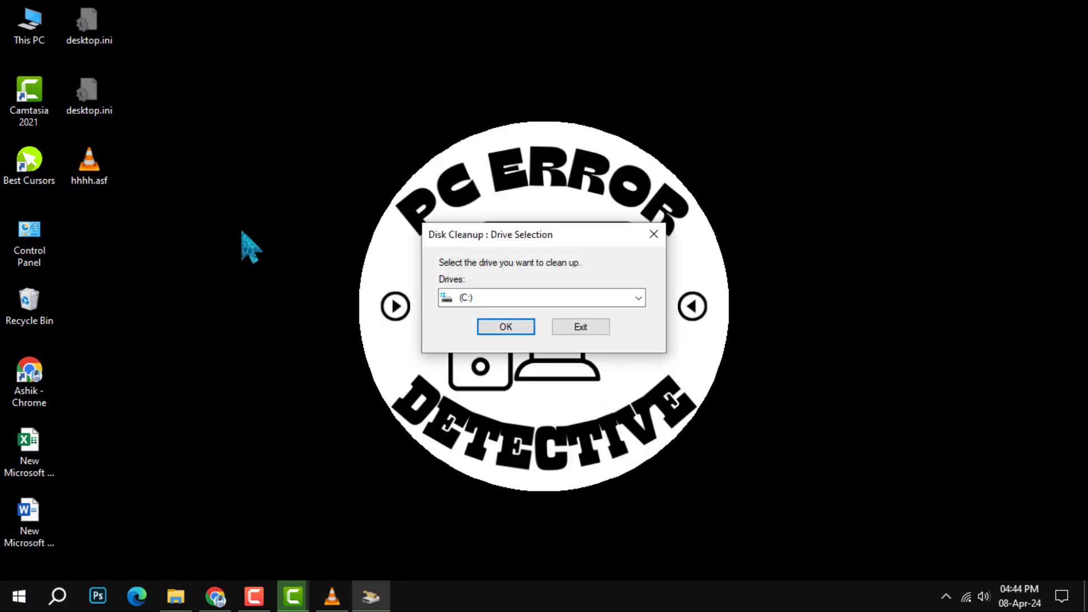
Select drive (C:) in the Drive Selection dialog and confirm to scan it.
{"action": "left_click_drag", "start_coordinate": [491, 234], "coordinate": [471, 203]}
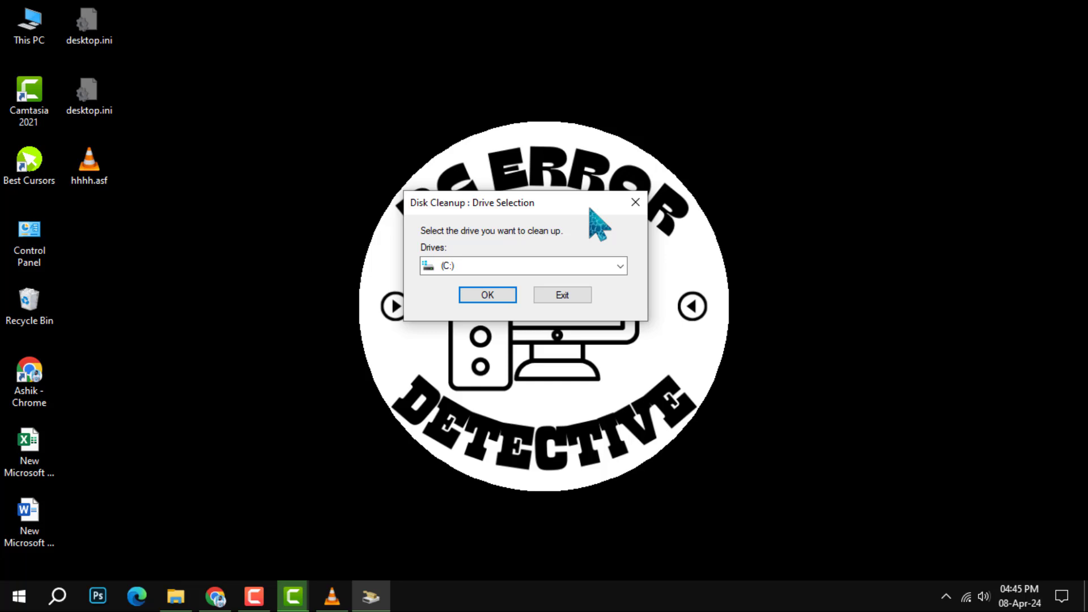
{"action": "left_click", "coordinate": [617, 266]}
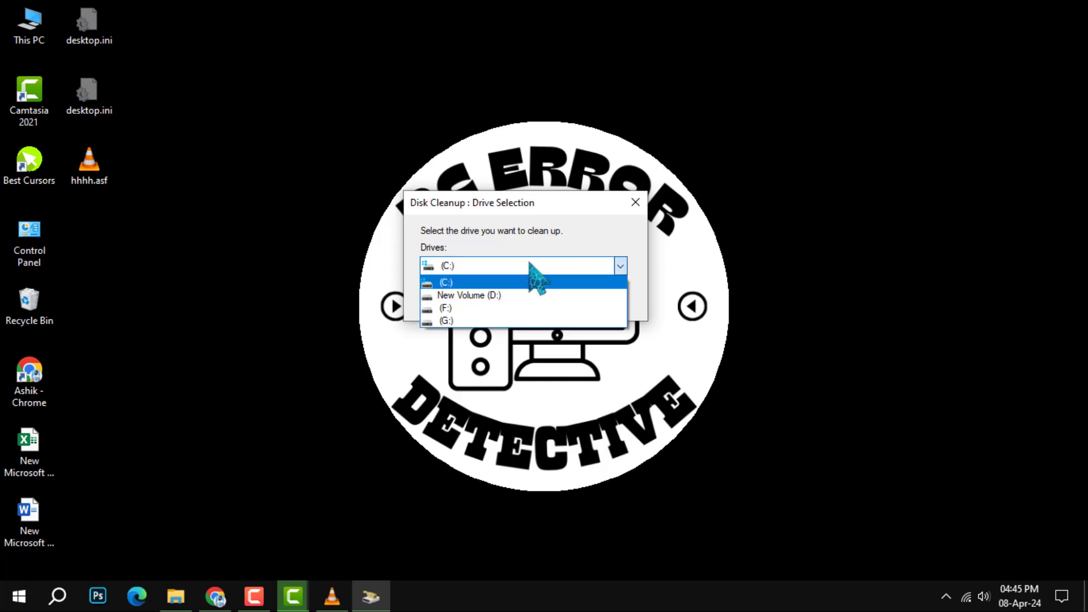
{"action": "mouse_move", "coordinate": [486, 302]}
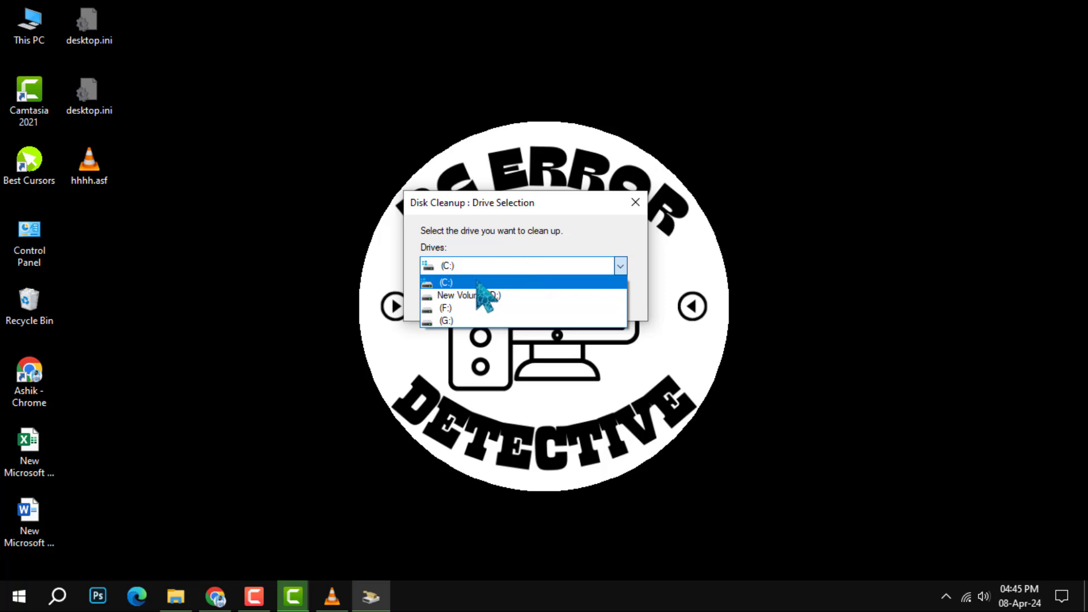
{"action": "left_click", "coordinate": [446, 283]}
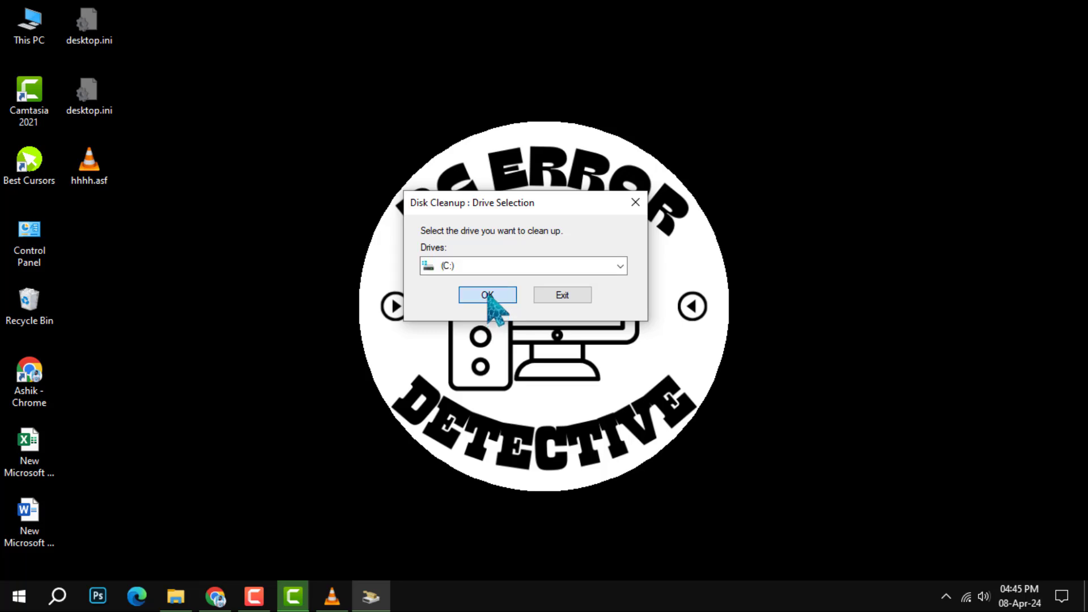
{"action": "left_click", "coordinate": [486, 295]}
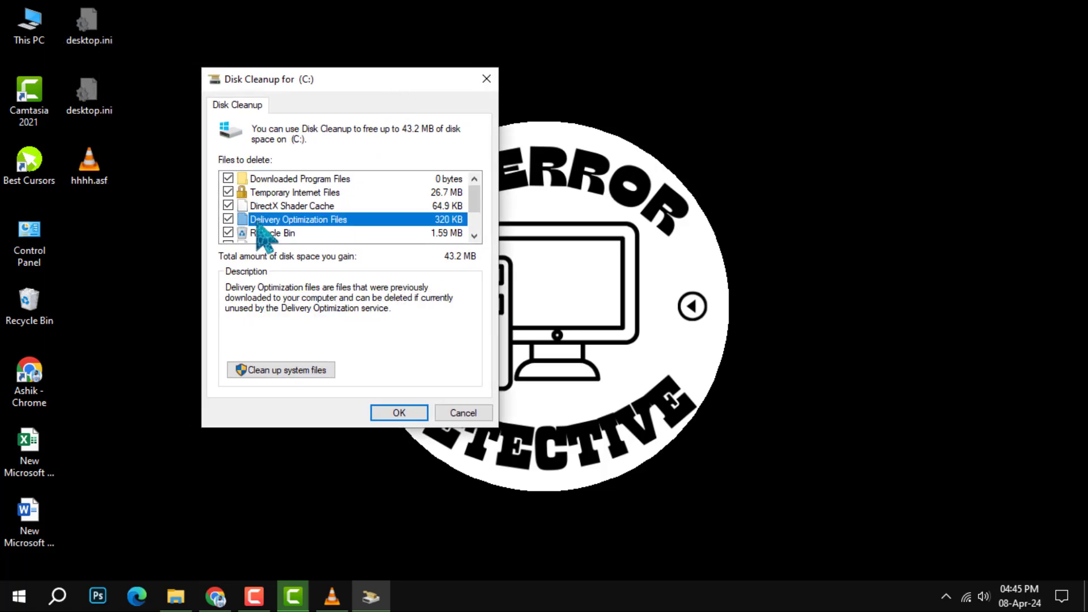
Check Delivery Optimization Files in the list and confirm permanent deletion of the selected files.
{"action": "scroll", "scroll_direction": "down", "scroll_amount": 3}
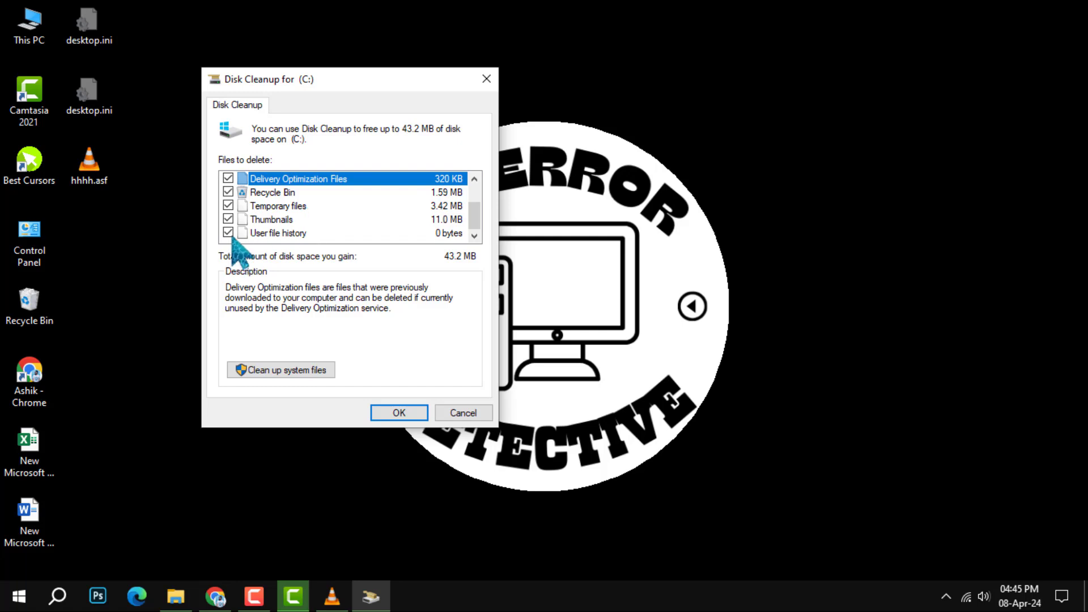
{"action": "mouse_move", "coordinate": [309, 215]}
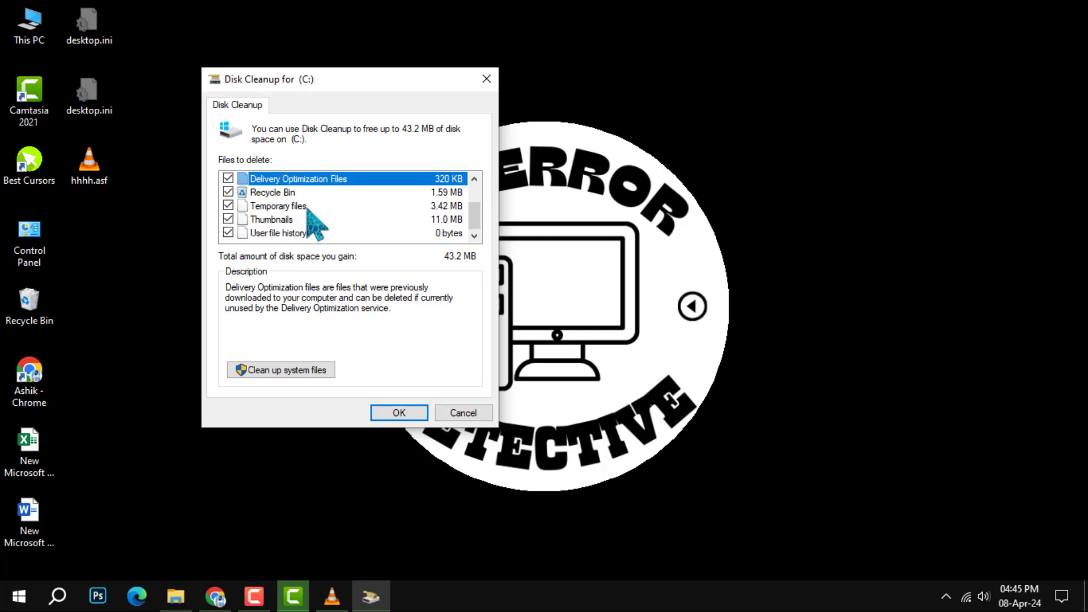
{"action": "scroll", "scroll_direction": "up", "scroll_amount": 3}
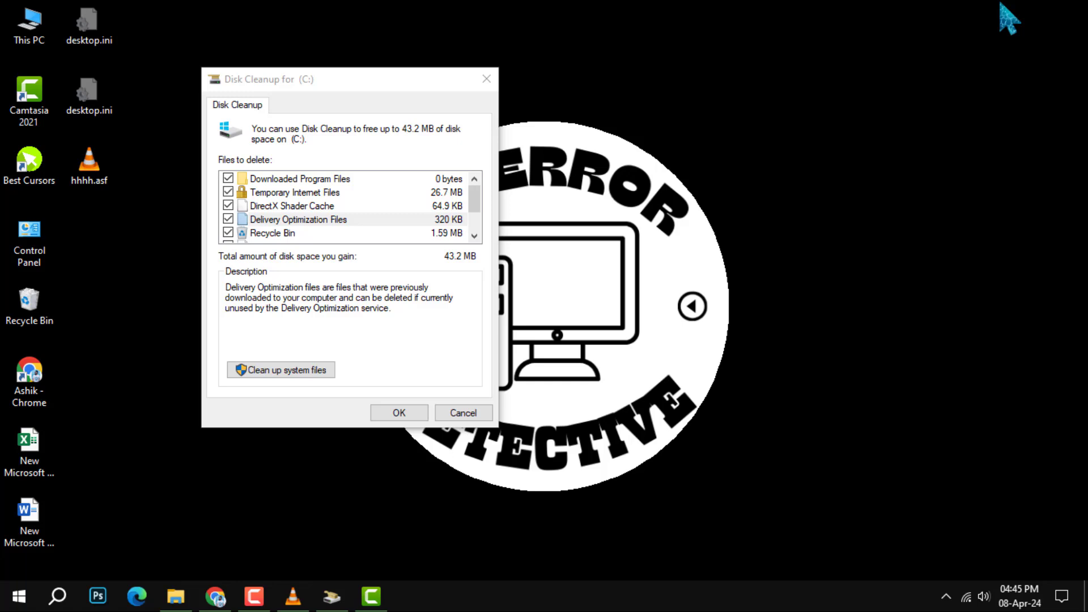
{"action": "mouse_move", "coordinate": [267, 239]}
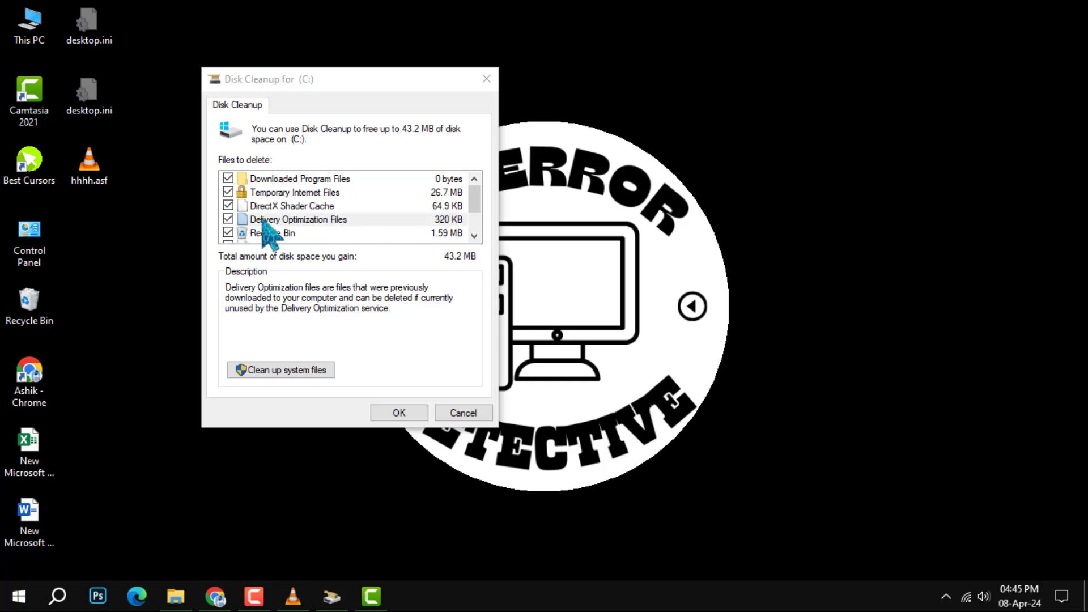
{"action": "left_click", "coordinate": [228, 218]}
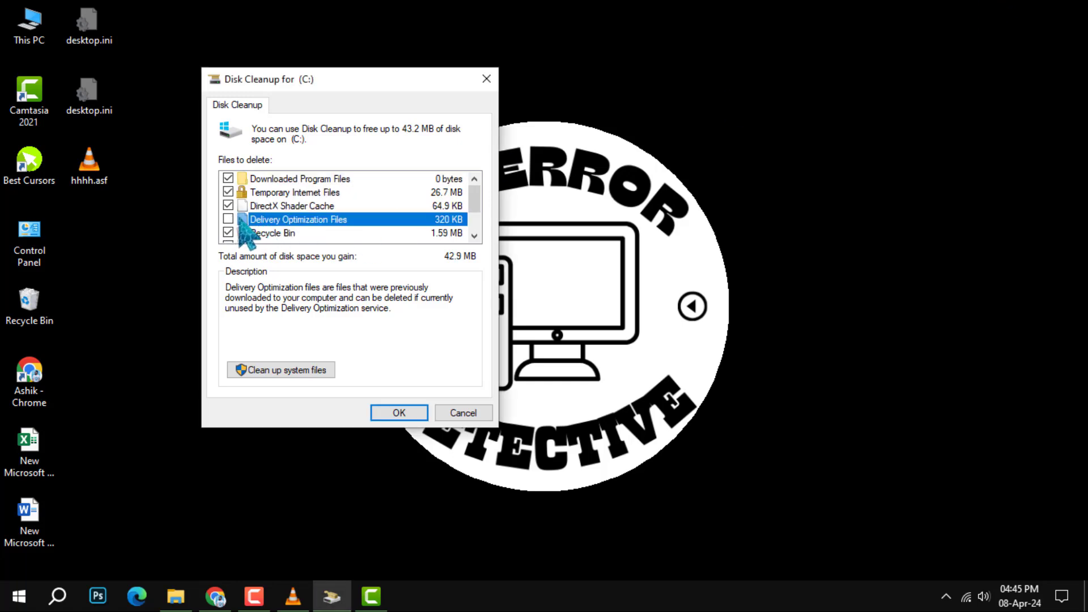
{"action": "scroll", "scroll_direction": "down", "scroll_amount": 3}
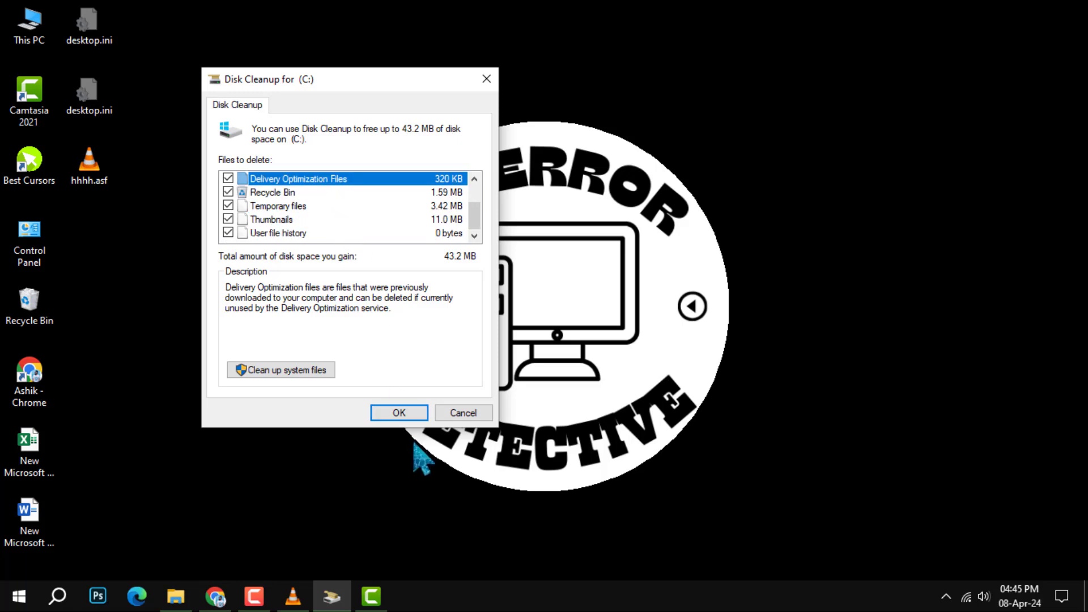
{"action": "left_click", "coordinate": [398, 413]}
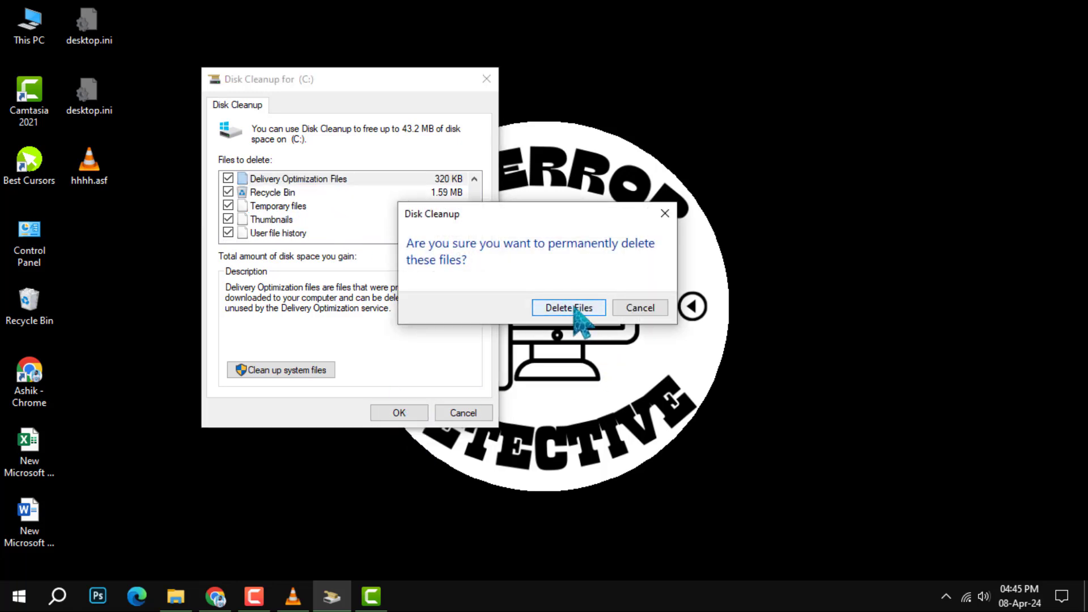
{"action": "left_click", "coordinate": [568, 307]}
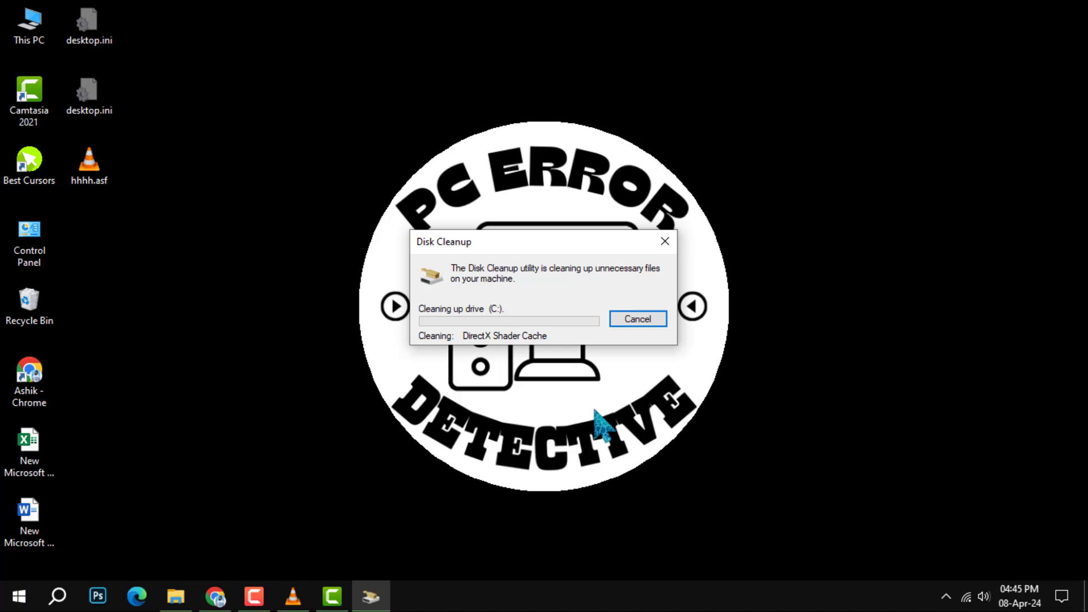